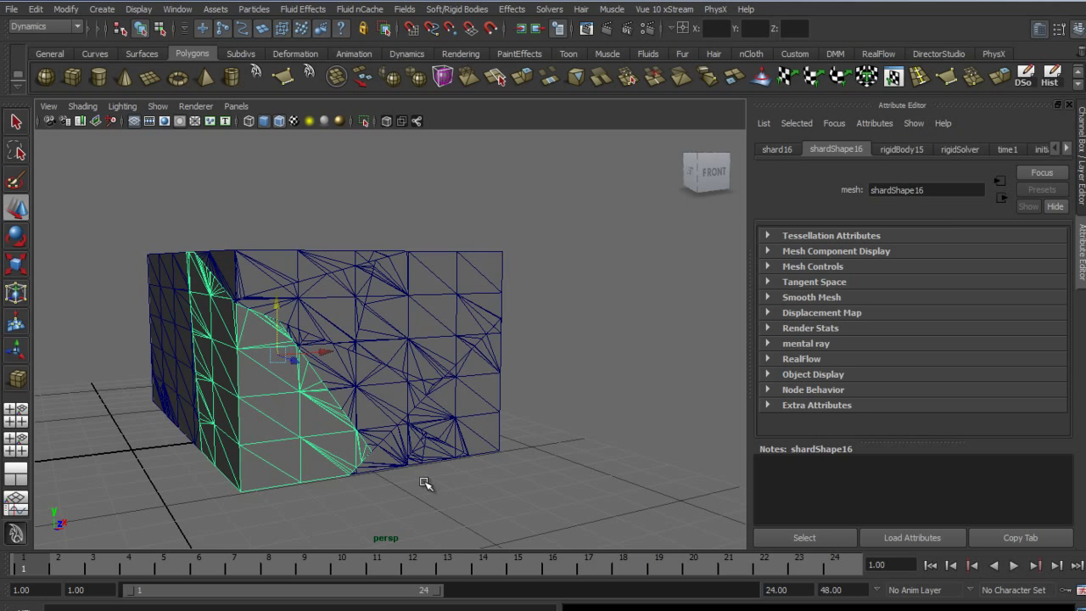
Step: Orbit around the fractured box to view it from above and the other side
{"action": "left_click_drag", "start_coordinate": [424, 484], "coordinate": [434, 488]}
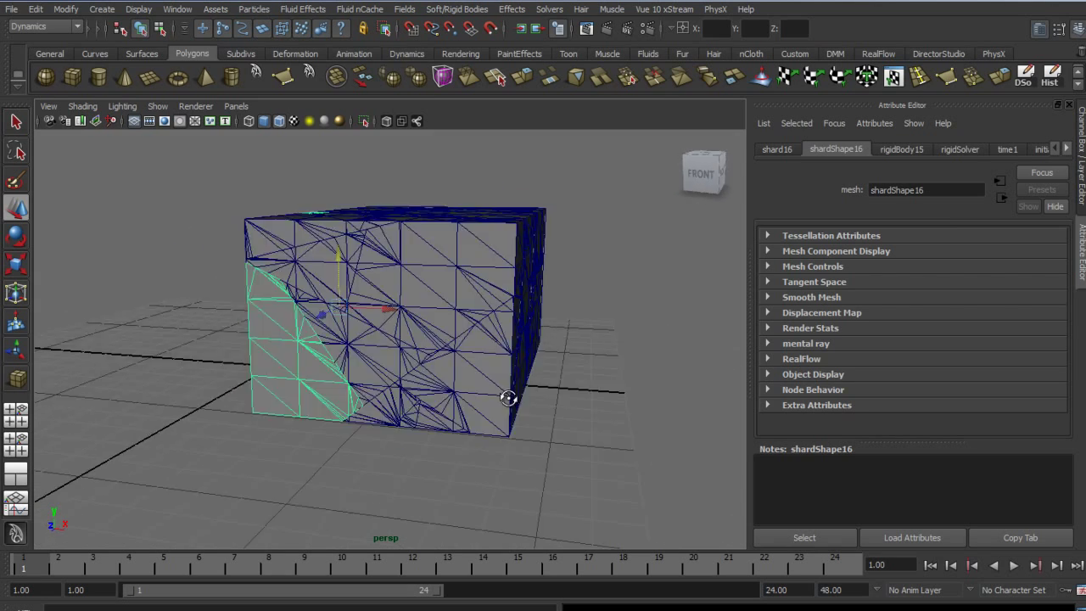
{"action": "left_click_drag", "start_coordinate": [507, 399], "coordinate": [225, 443]}
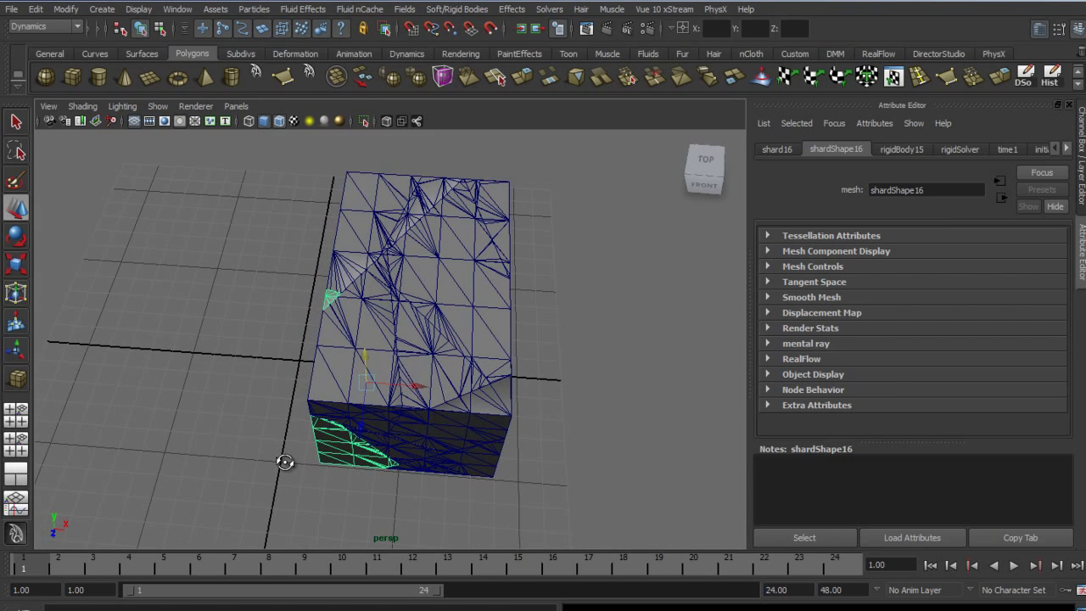
{"action": "mouse_move", "coordinate": [550, 151]}
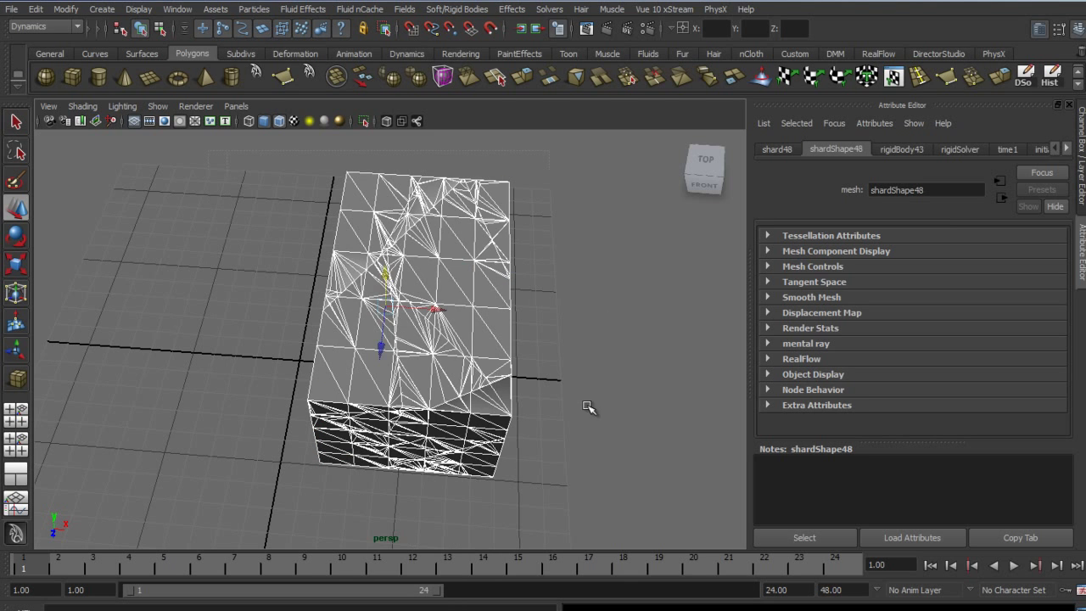
{"action": "mouse_move", "coordinate": [706, 329]}
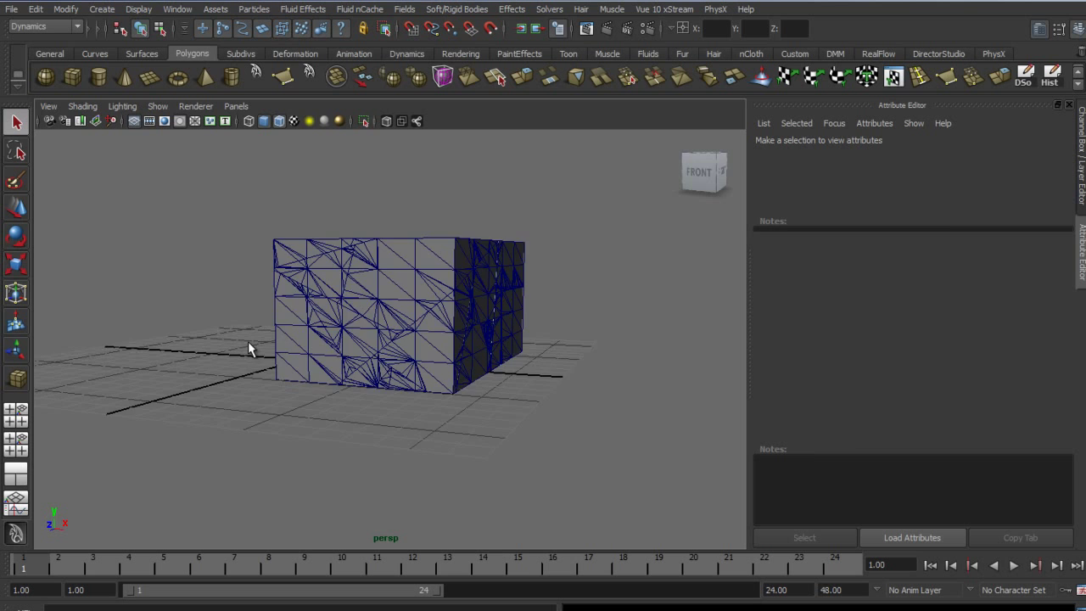
{"action": "left_click_drag", "start_coordinate": [250, 348], "coordinate": [620, 376]}
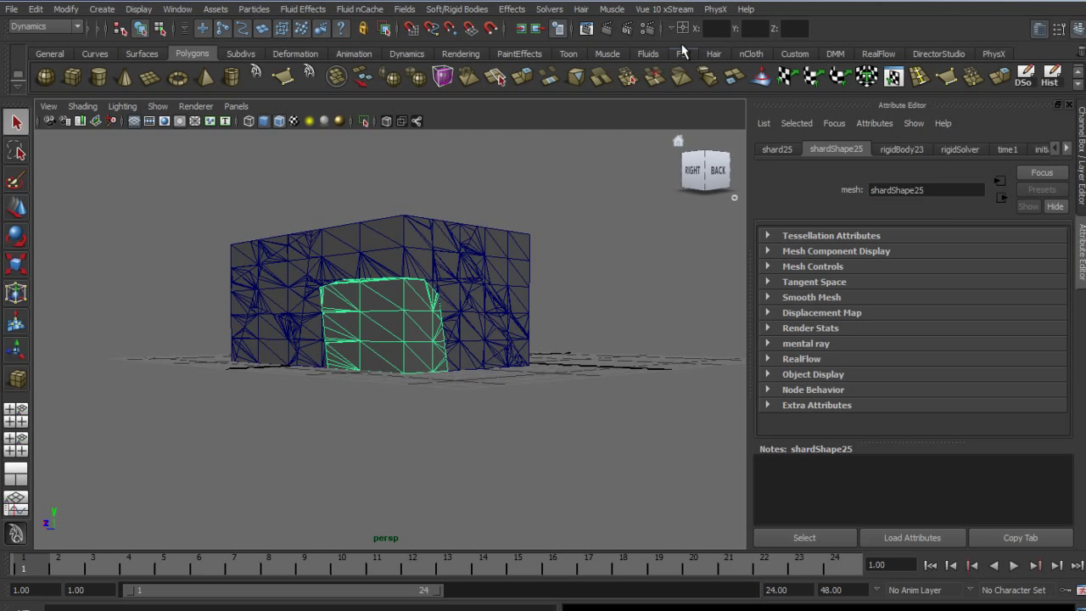
Step: Configure Create Shatter as a solid shatter: six shards, edge jaggedness 0.0437, triangulated surface
{"action": "left_click", "coordinate": [511, 9]}
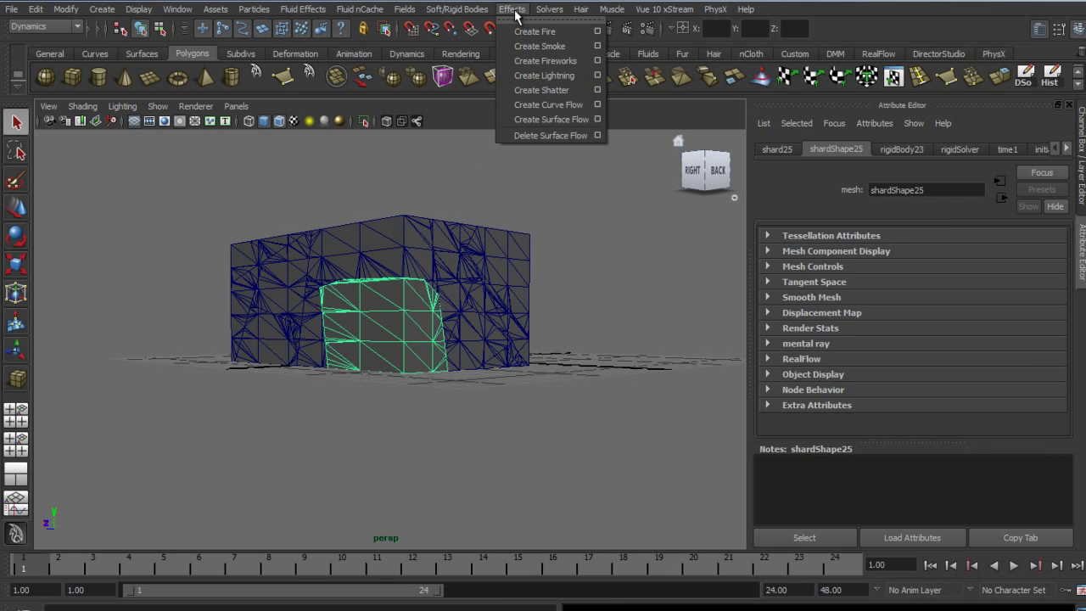
{"action": "mouse_move", "coordinate": [541, 90]}
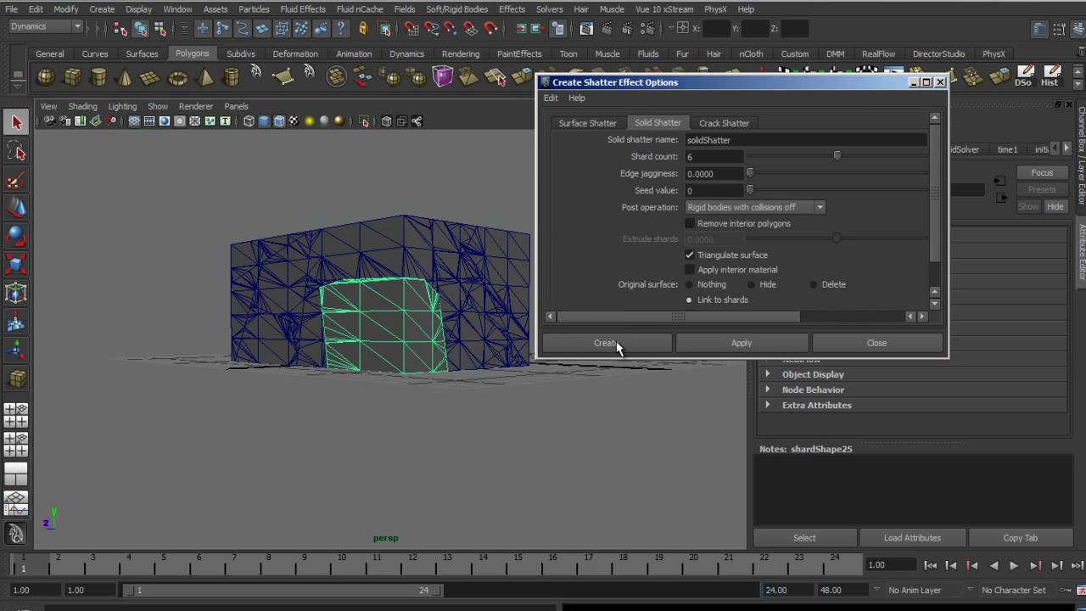
{"action": "mouse_move", "coordinate": [609, 182]}
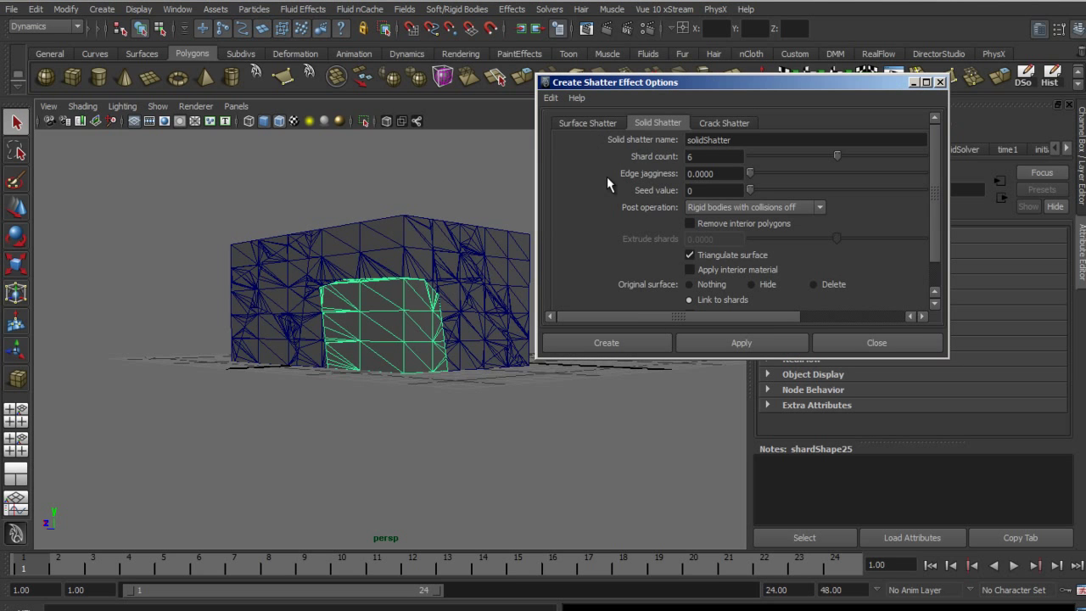
{"action": "mouse_move", "coordinate": [643, 170]}
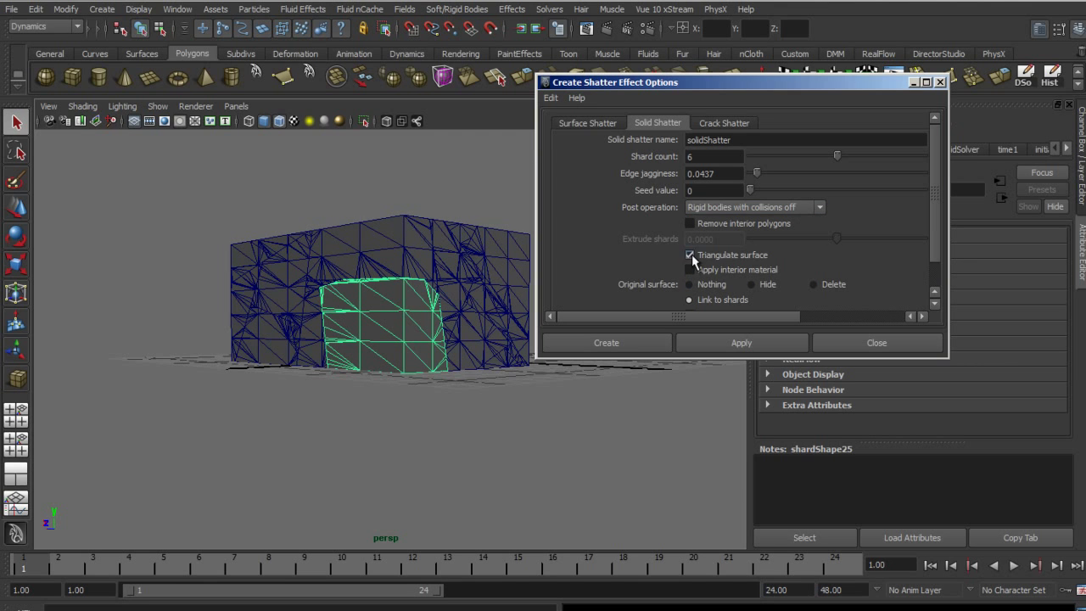
{"action": "left_click", "coordinate": [690, 255]}
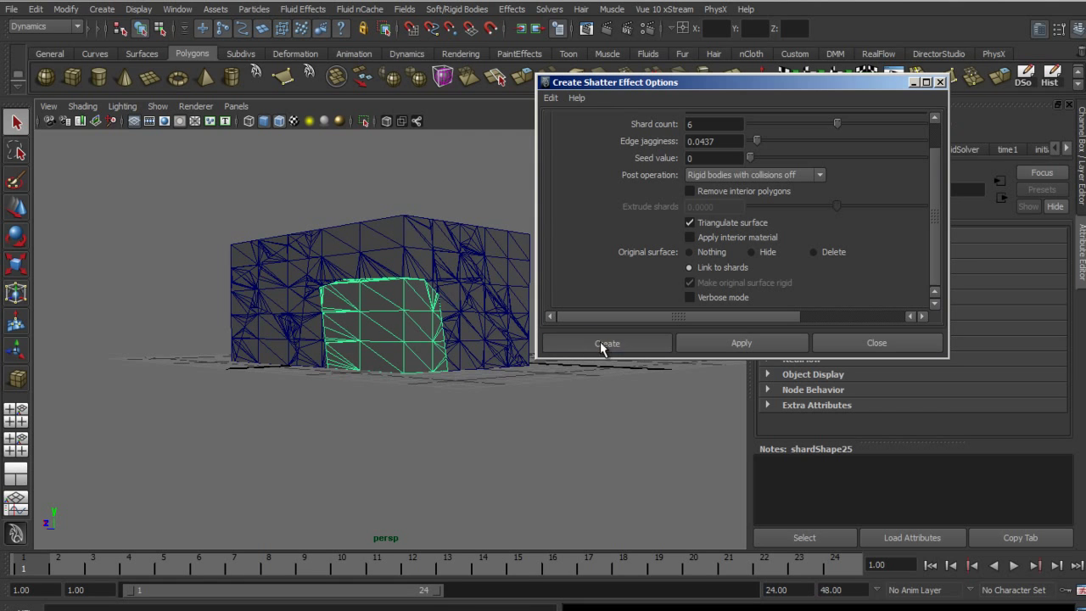
Step: Run the solid shatter on the side shard, producing a Solid Shatter script error
{"action": "left_click", "coordinate": [607, 342]}
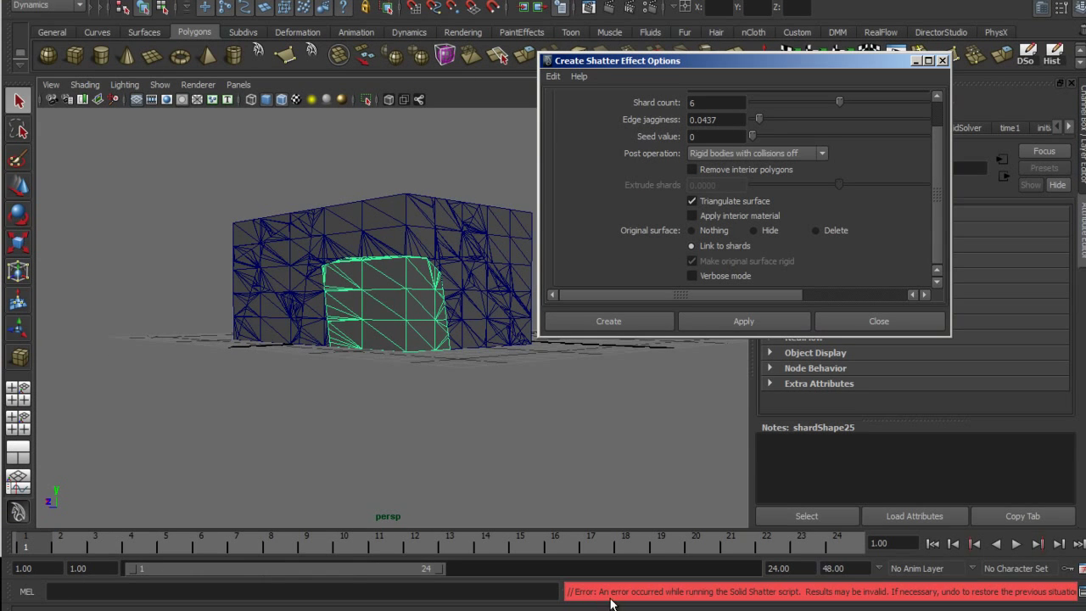
{"action": "mouse_move", "coordinate": [723, 598]}
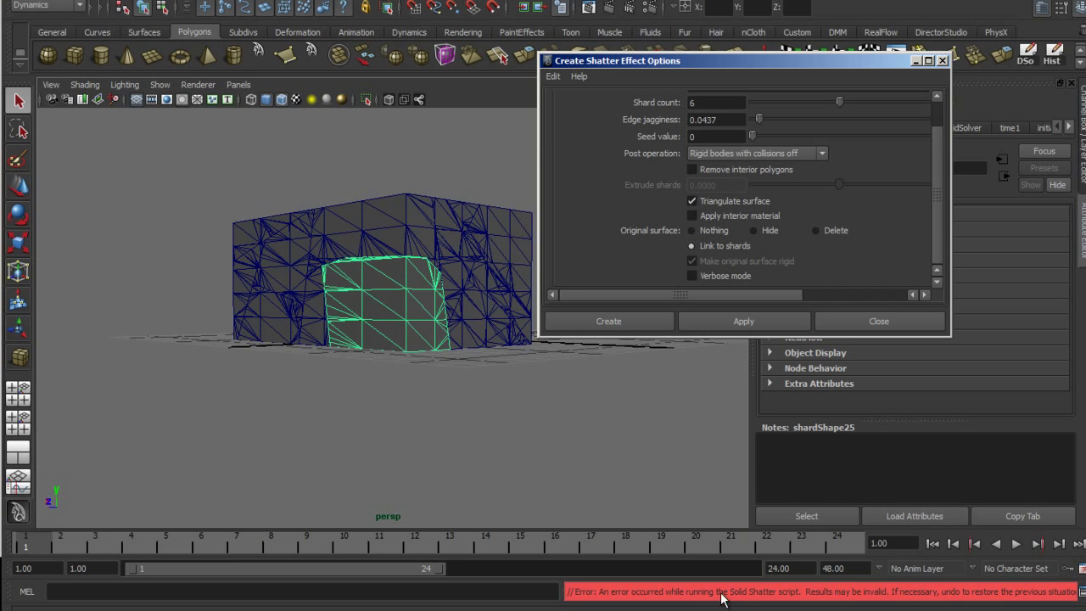
{"action": "mouse_move", "coordinate": [653, 464]}
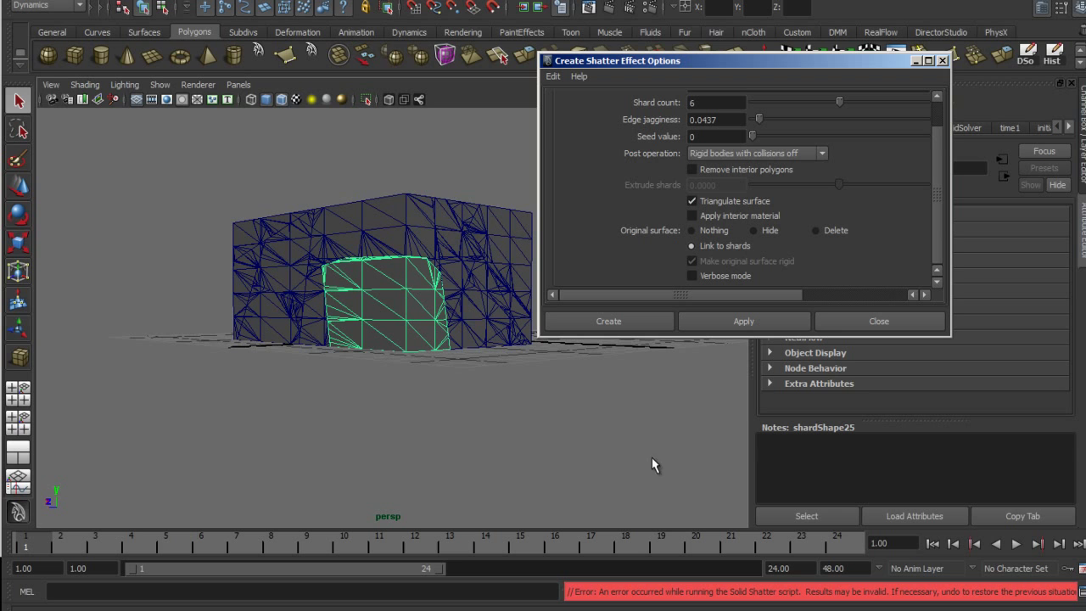
{"action": "mouse_move", "coordinate": [638, 444]}
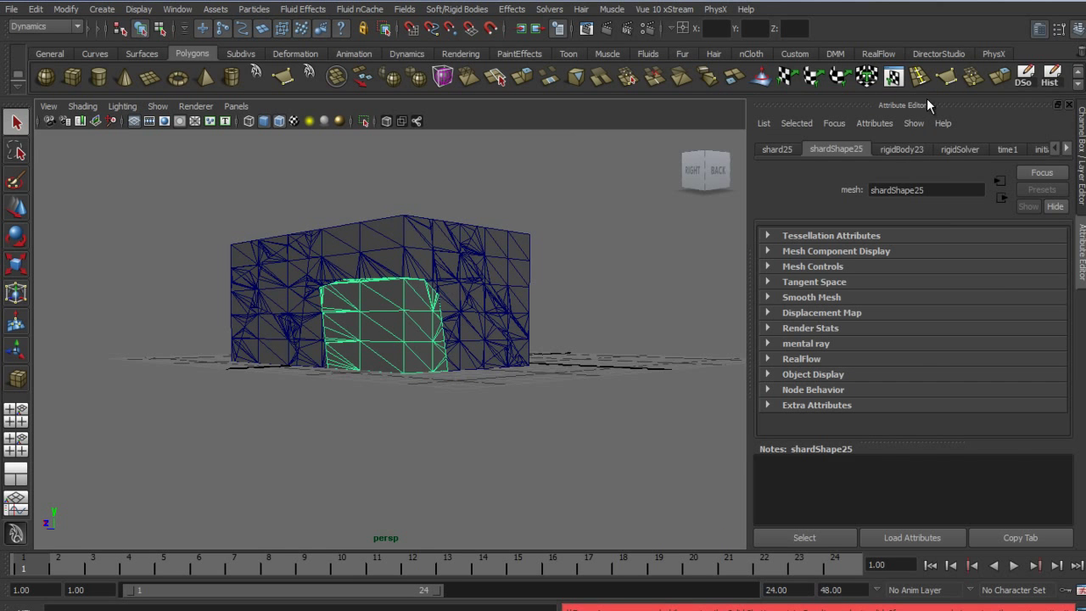
Step: Rerun Create Shatter on the shard, which fails with the same script error
{"action": "left_click", "coordinate": [551, 213]}
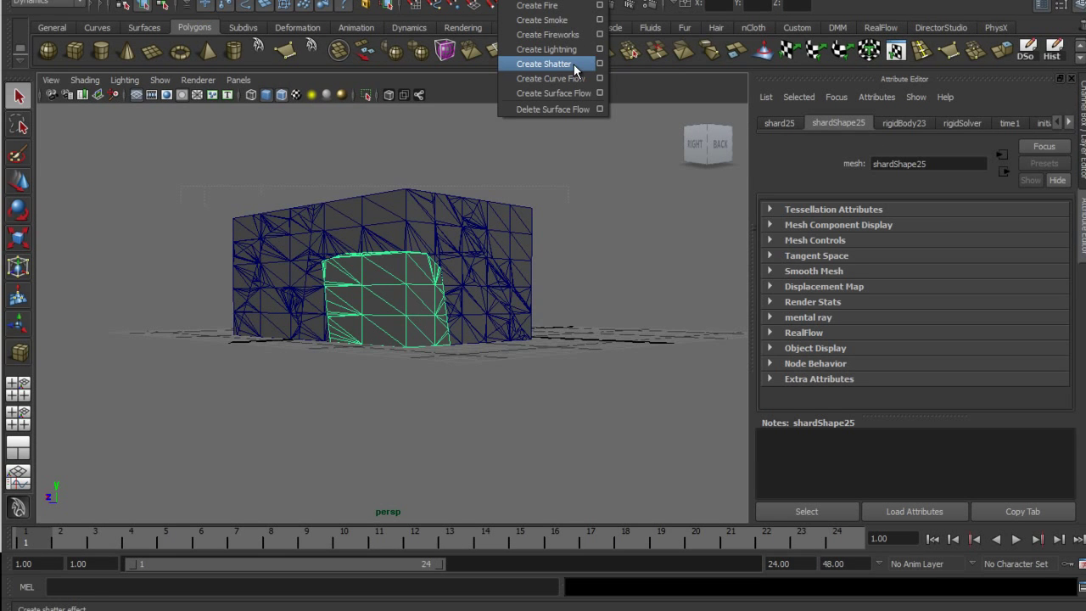
{"action": "left_click", "coordinate": [543, 64]}
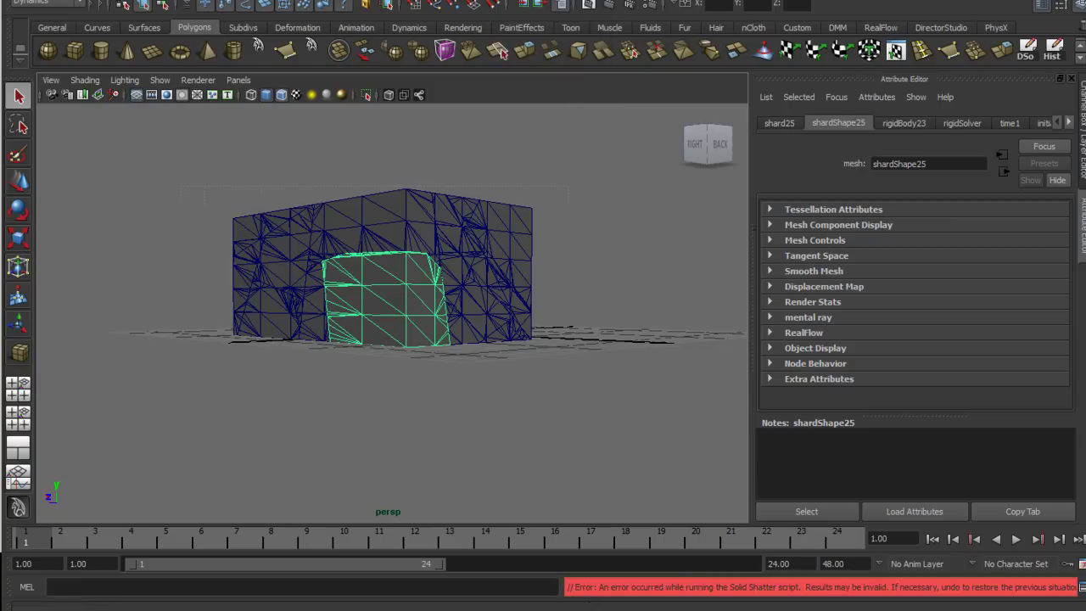
{"action": "mouse_move", "coordinate": [577, 500]}
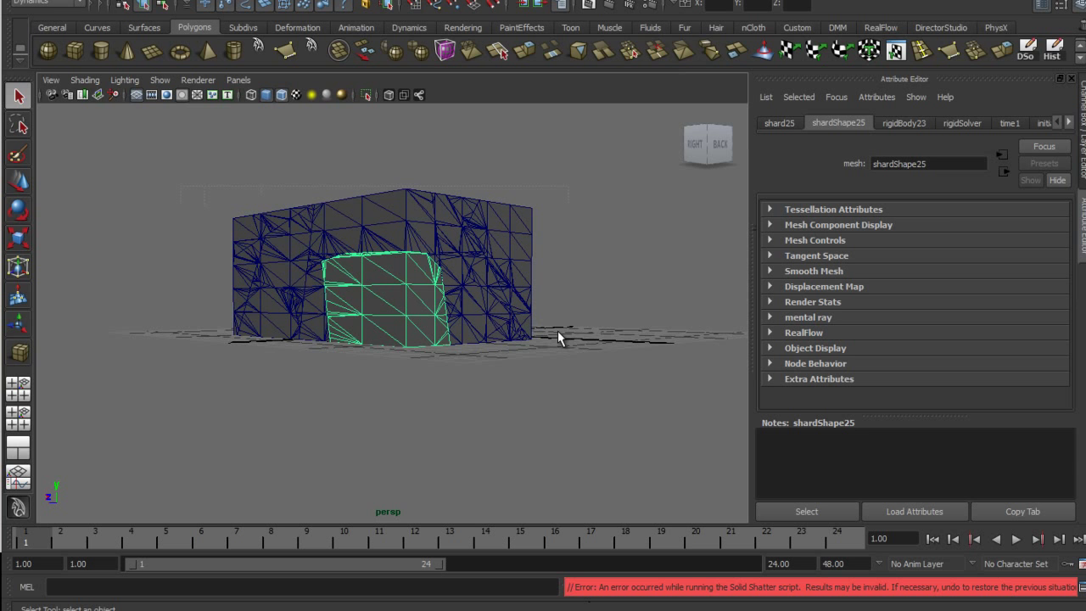
{"action": "mouse_move", "coordinate": [564, 344]}
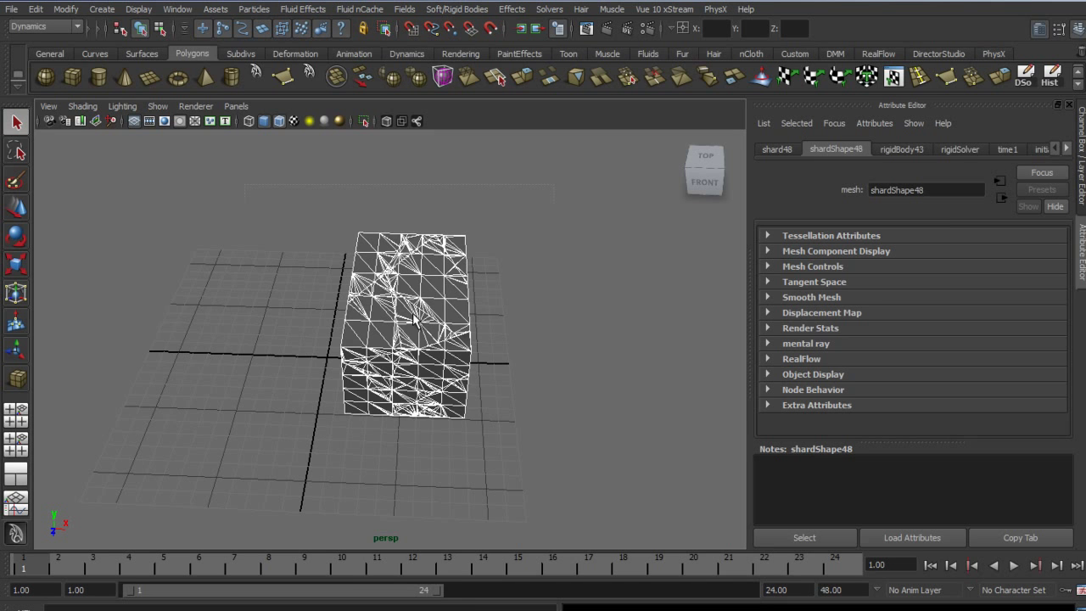
Step: Assign a new Blinn material, blinn3, to the selected shards
{"action": "right_click", "coordinate": [412, 322]}
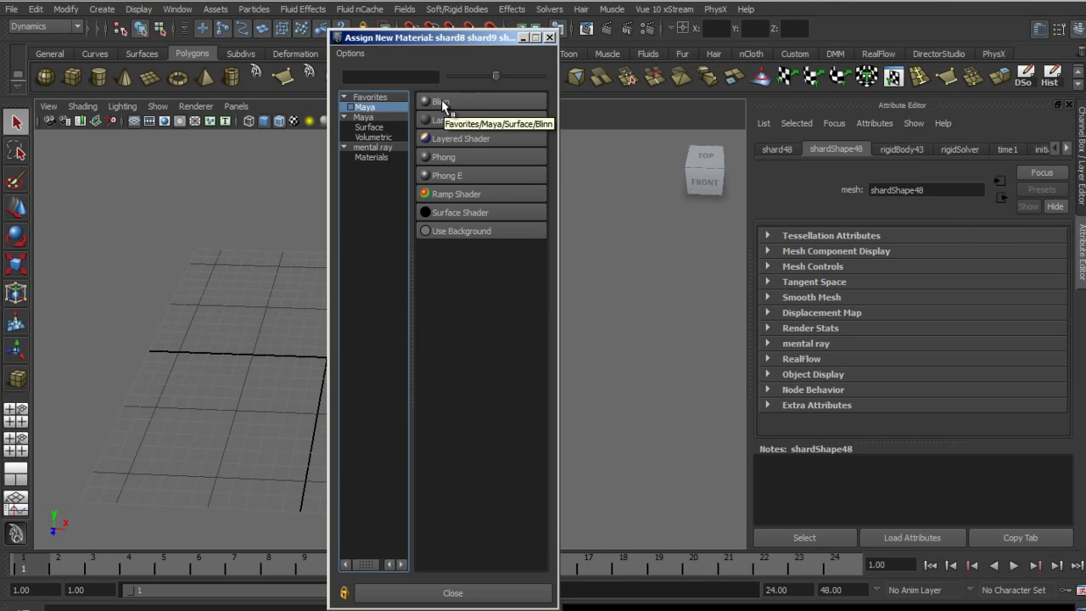
{"action": "left_click", "coordinate": [441, 101]}
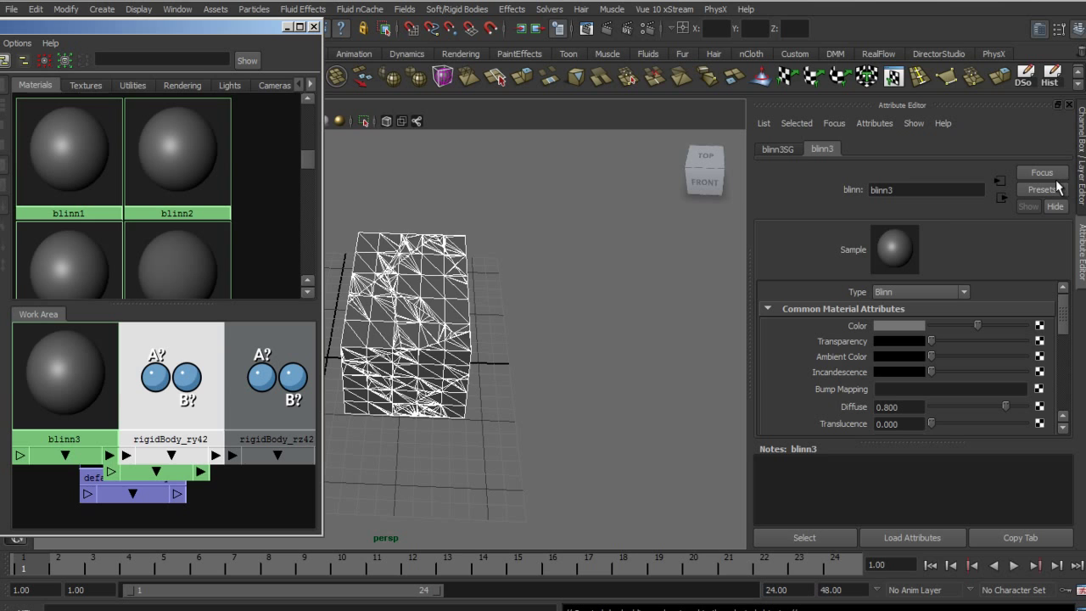
{"action": "mouse_move", "coordinate": [907, 248]}
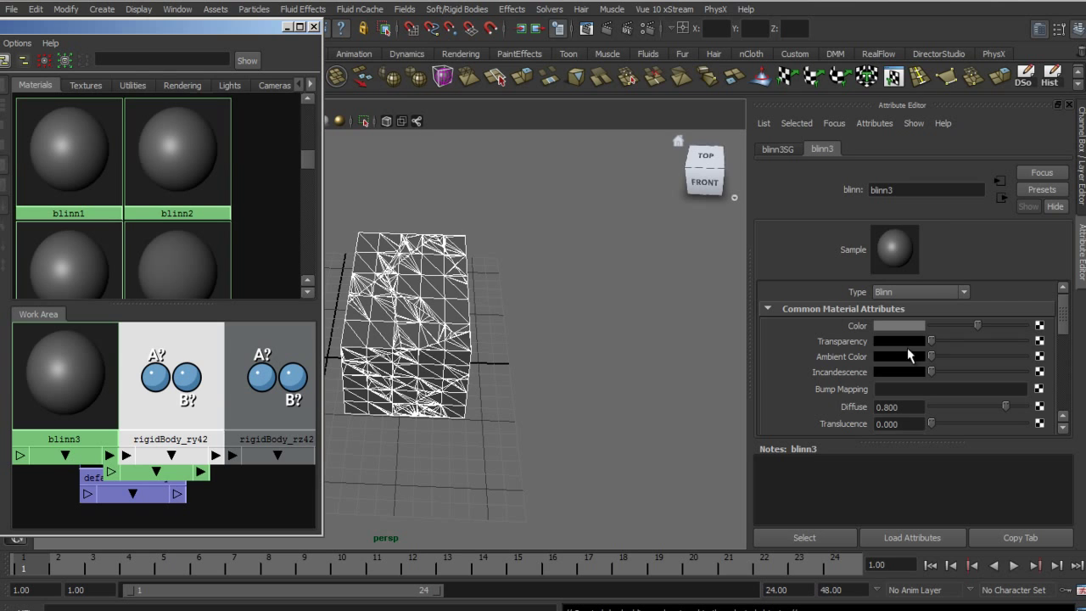
Step: Set the blinn3 Color to the blue swatch from the Color History palette
{"action": "left_click", "coordinate": [898, 325]}
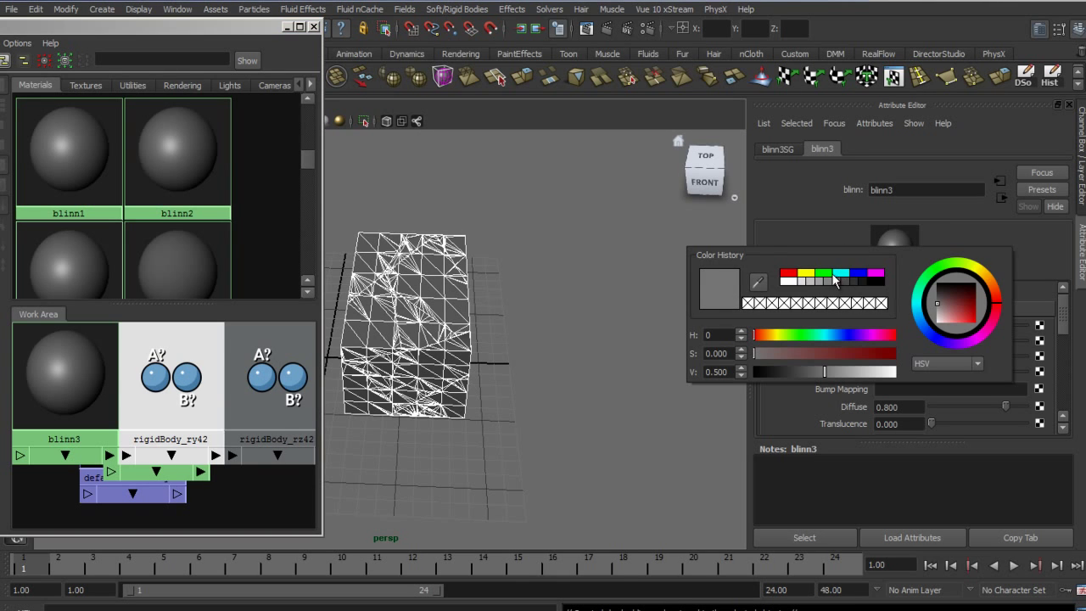
{"action": "mouse_move", "coordinate": [861, 279]}
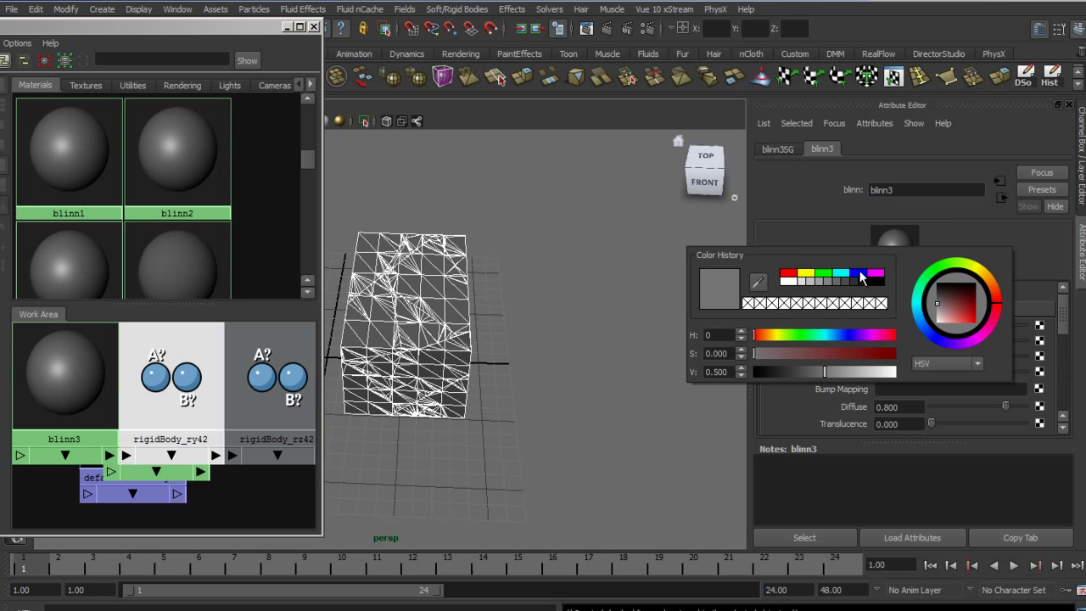
{"action": "left_click", "coordinate": [867, 275]}
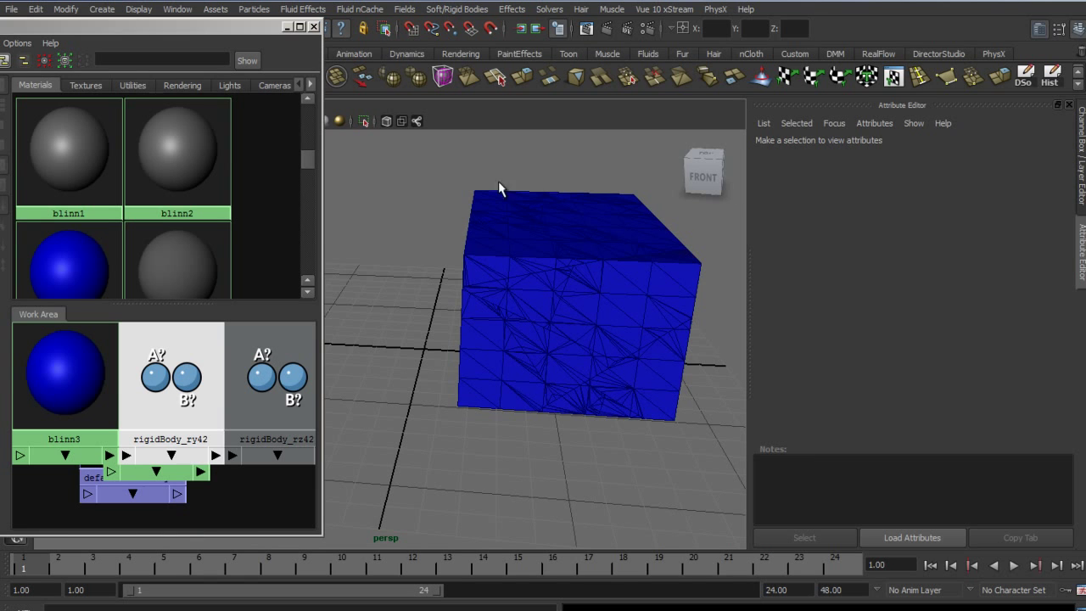
{"action": "mouse_move", "coordinate": [740, 484]}
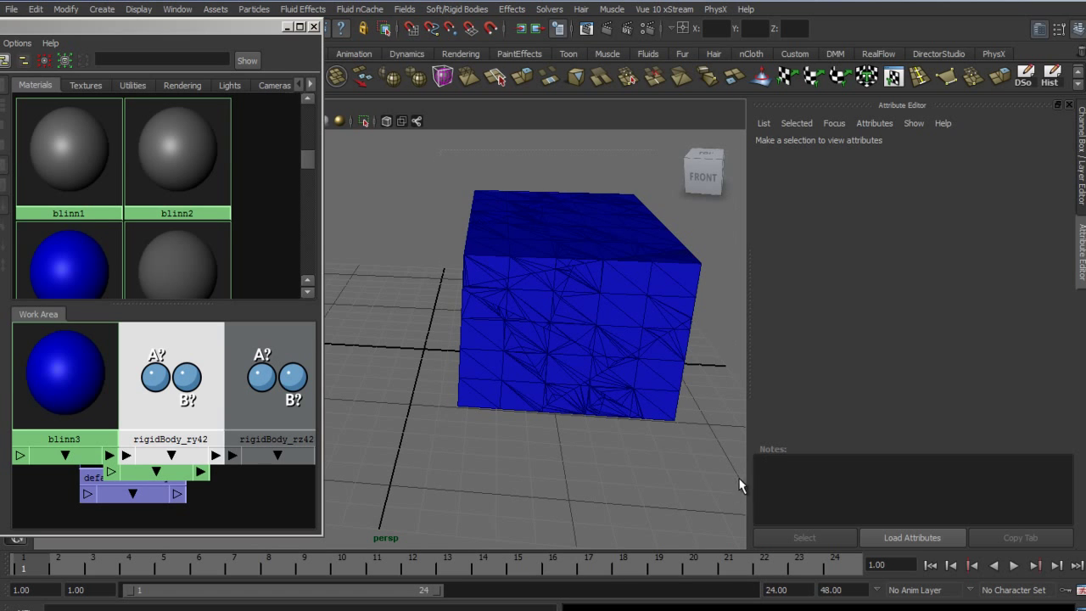
Step: Select the box, then pick only shard16 on its side
{"action": "left_click", "coordinate": [577, 305]}
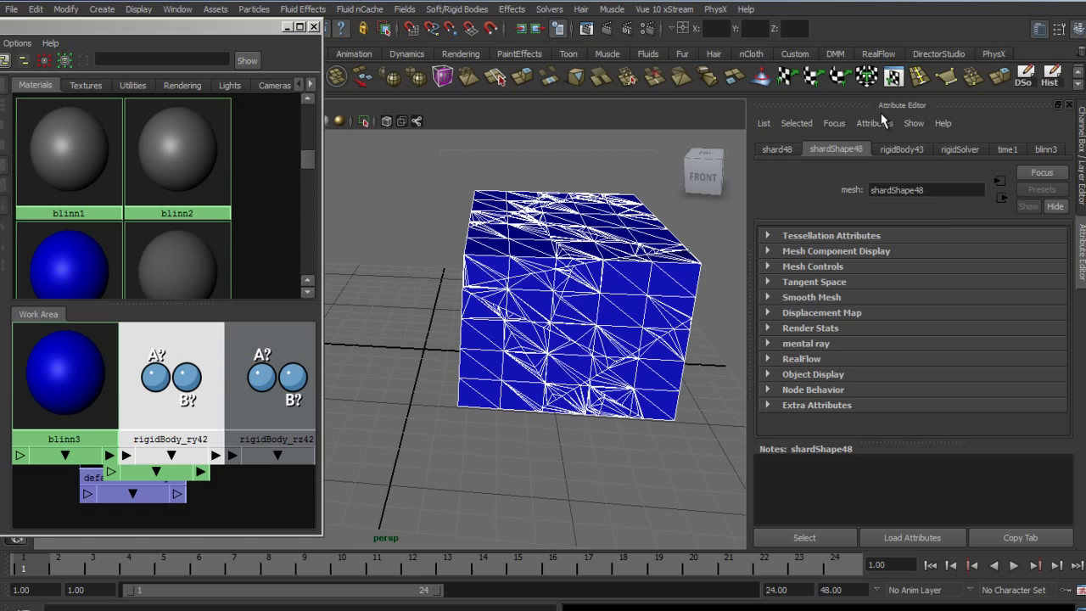
{"action": "mouse_move", "coordinate": [403, 337]}
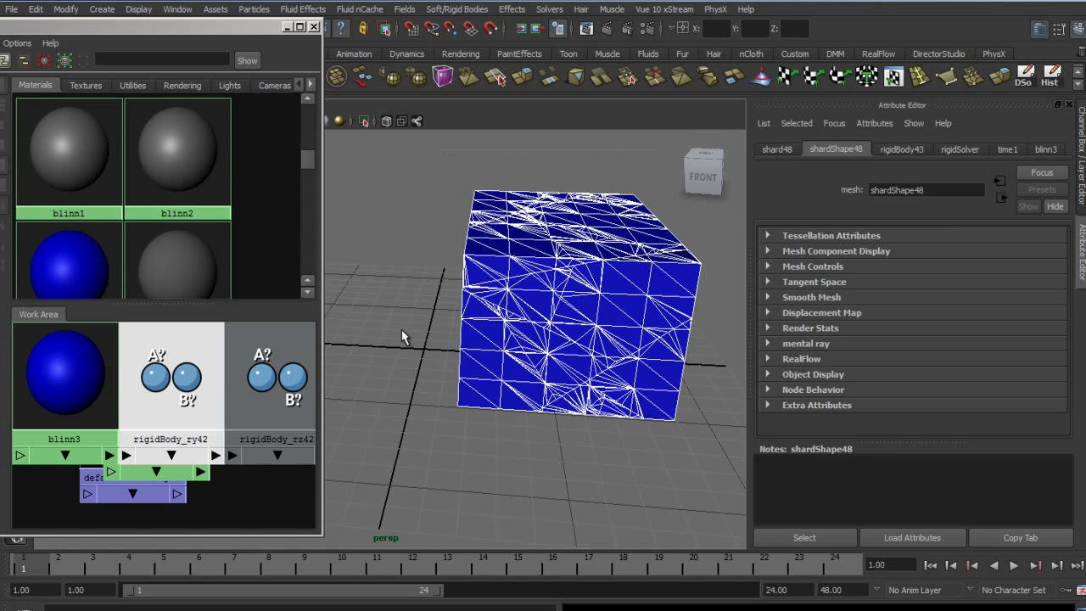
{"action": "mouse_move", "coordinate": [547, 246]}
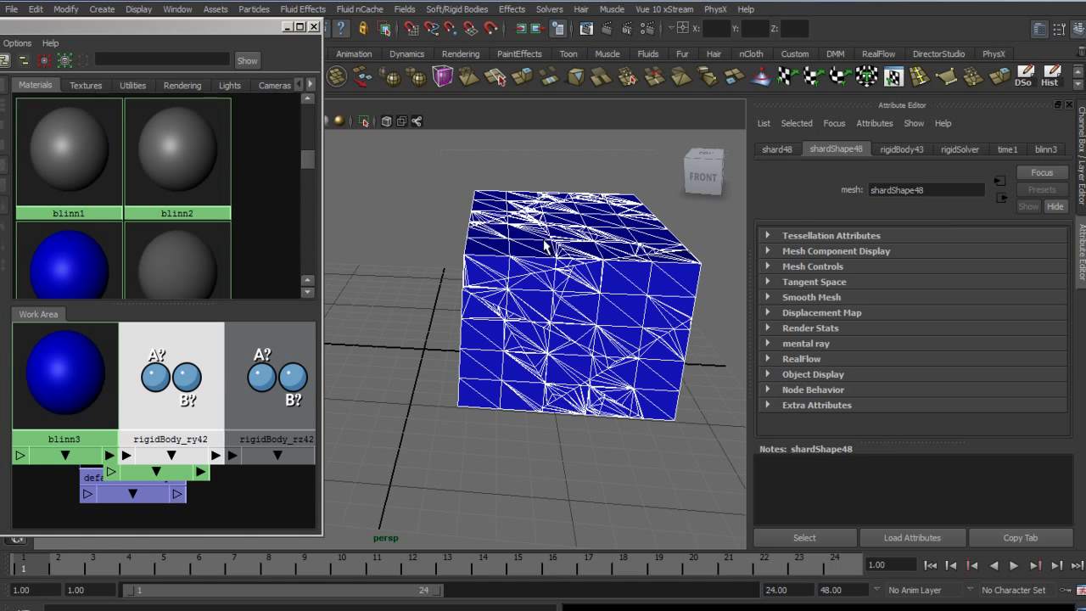
{"action": "mouse_move", "coordinate": [607, 362]}
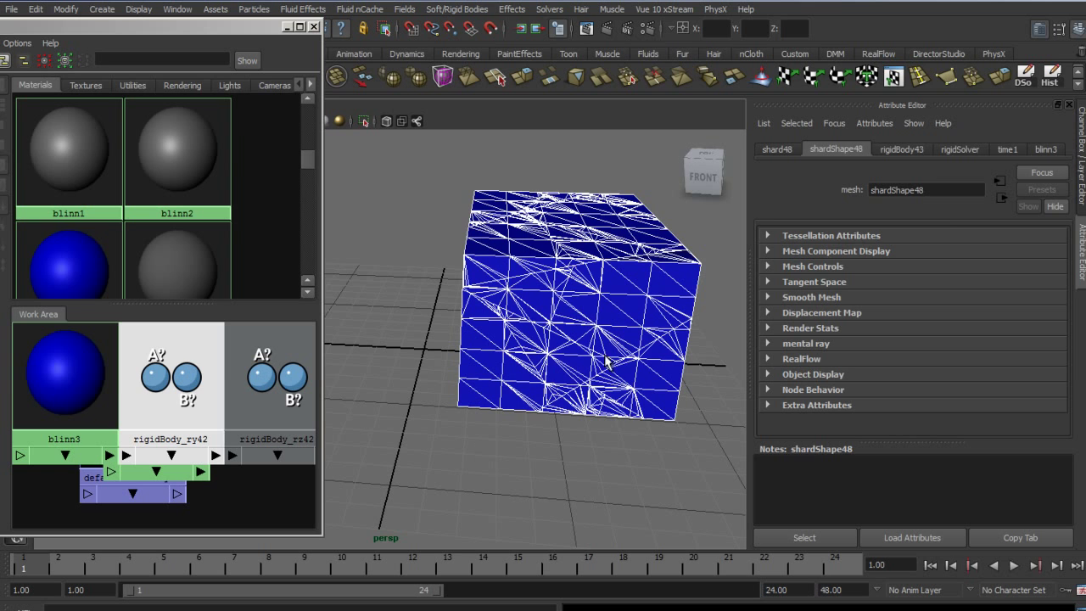
{"action": "left_click", "coordinate": [497, 388]}
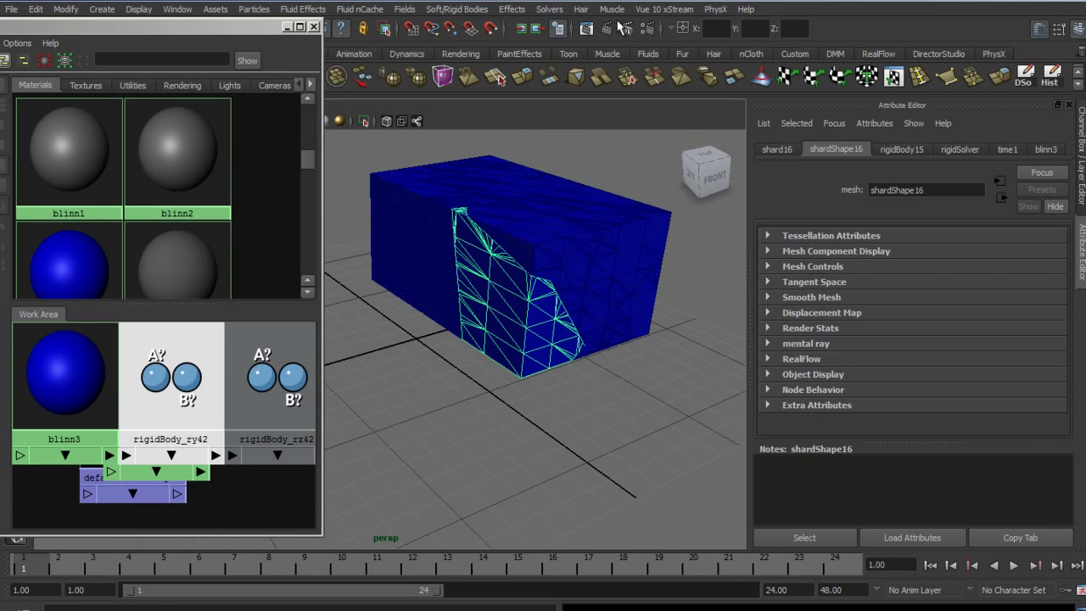
Step: Apply Effects > Create Shatter to shard16
{"action": "left_click", "coordinate": [511, 9]}
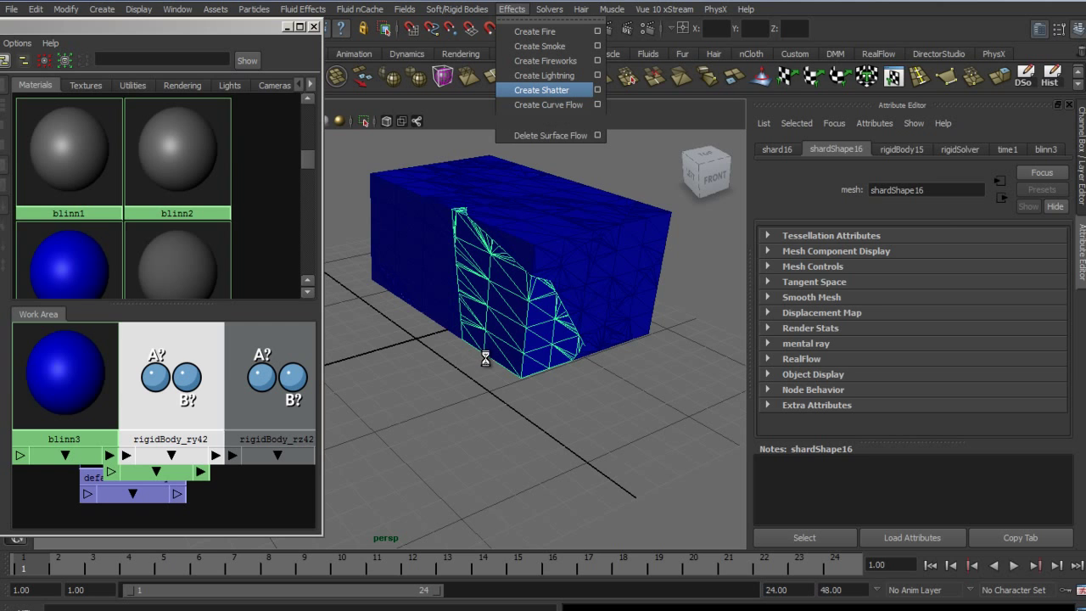
{"action": "mouse_move", "coordinate": [524, 280]}
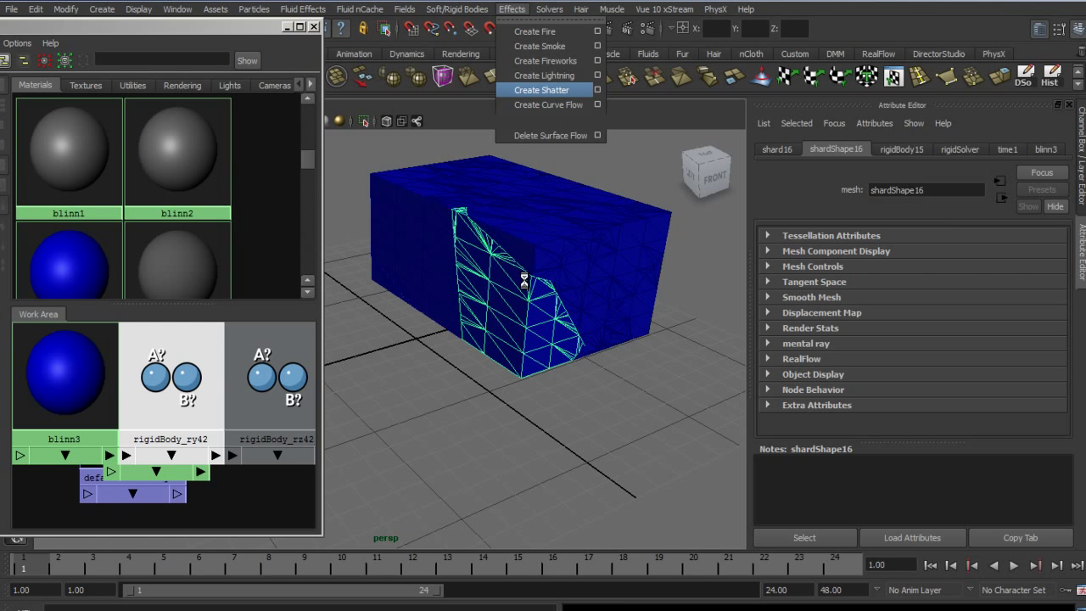
{"action": "left_click", "coordinate": [541, 90]}
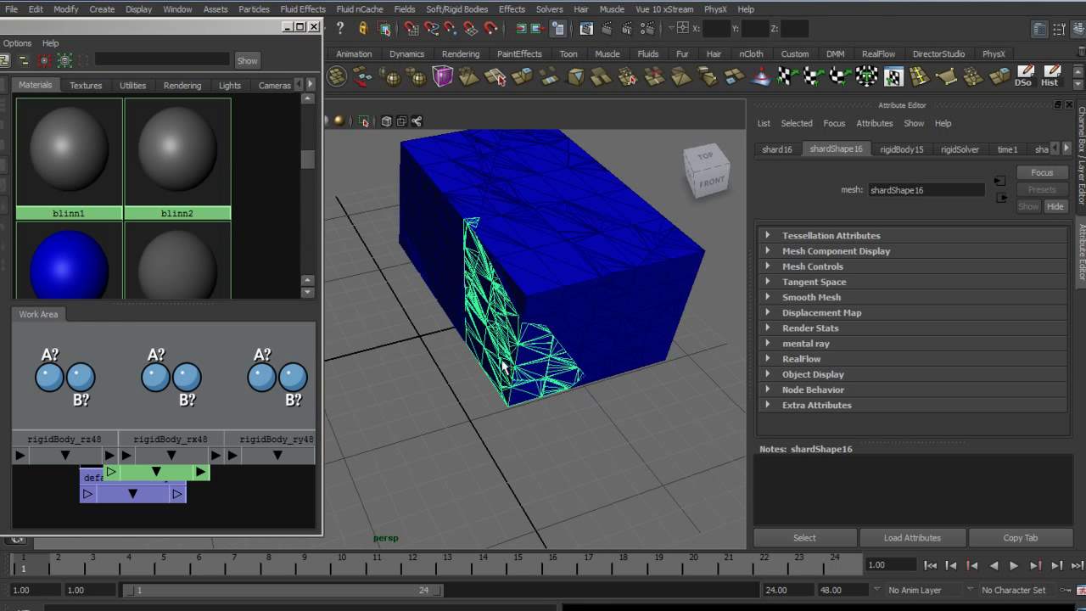
{"action": "left_click", "coordinate": [526, 403]}
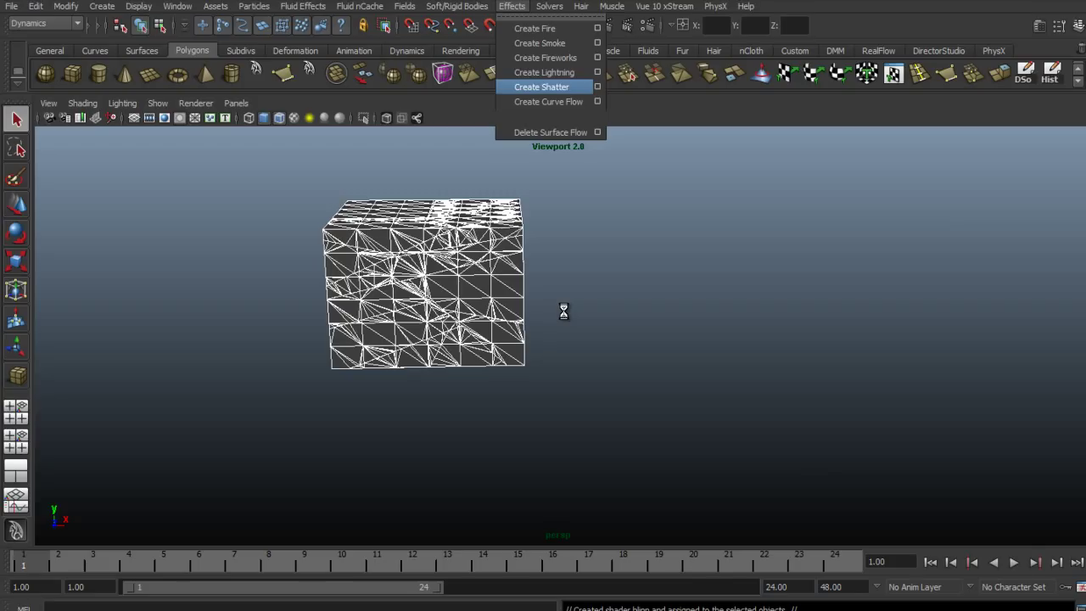
Step: Shatter the selected shards again, getting a boolean-operation error and stretched fragments
{"action": "left_click", "coordinate": [541, 87]}
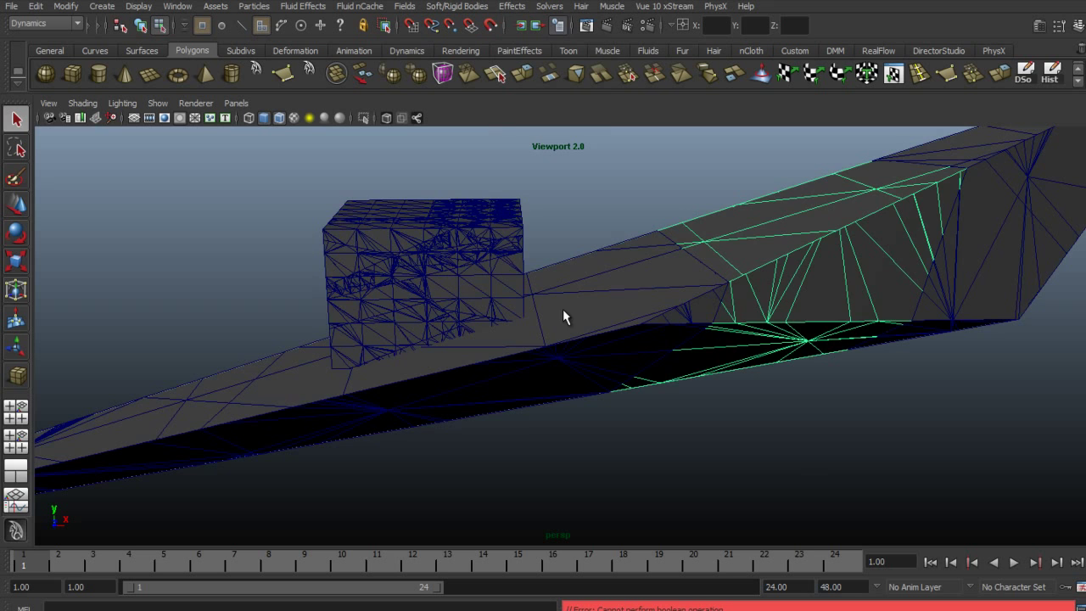
{"action": "mouse_move", "coordinate": [581, 524]}
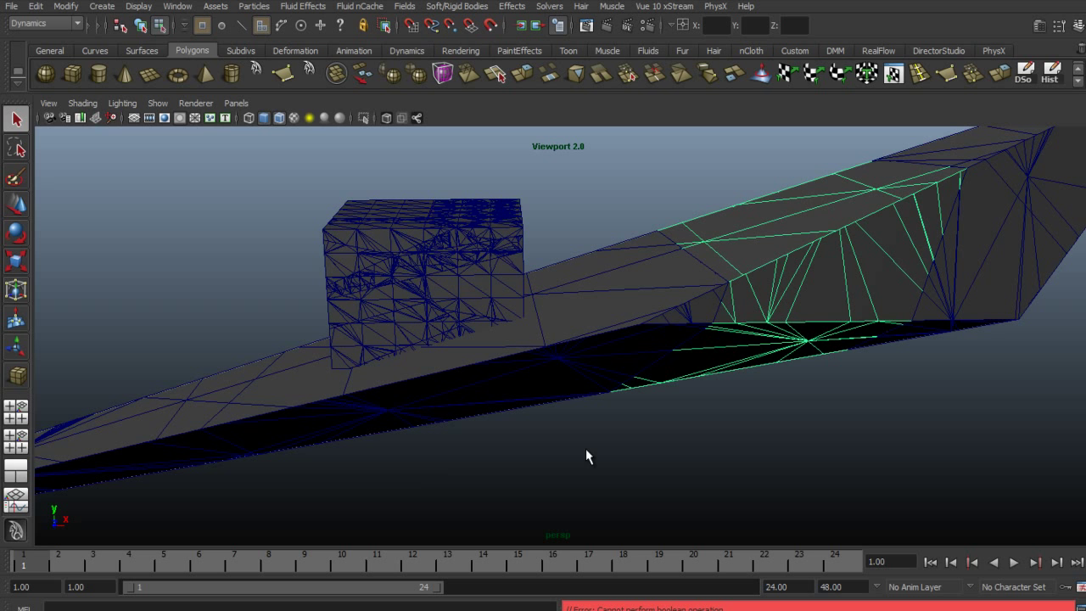
{"action": "mouse_move", "coordinate": [464, 444]}
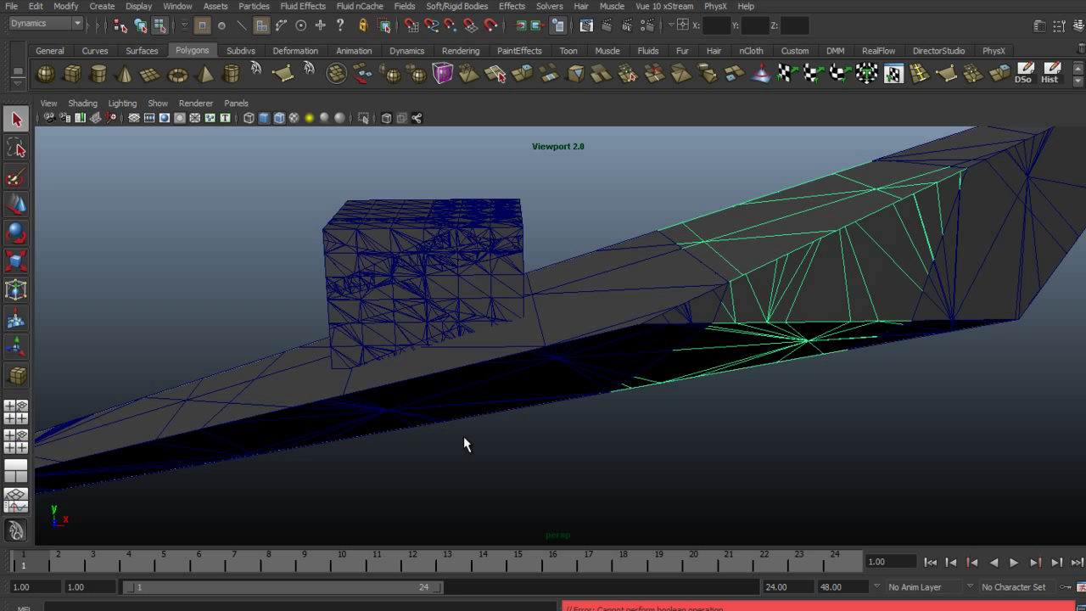